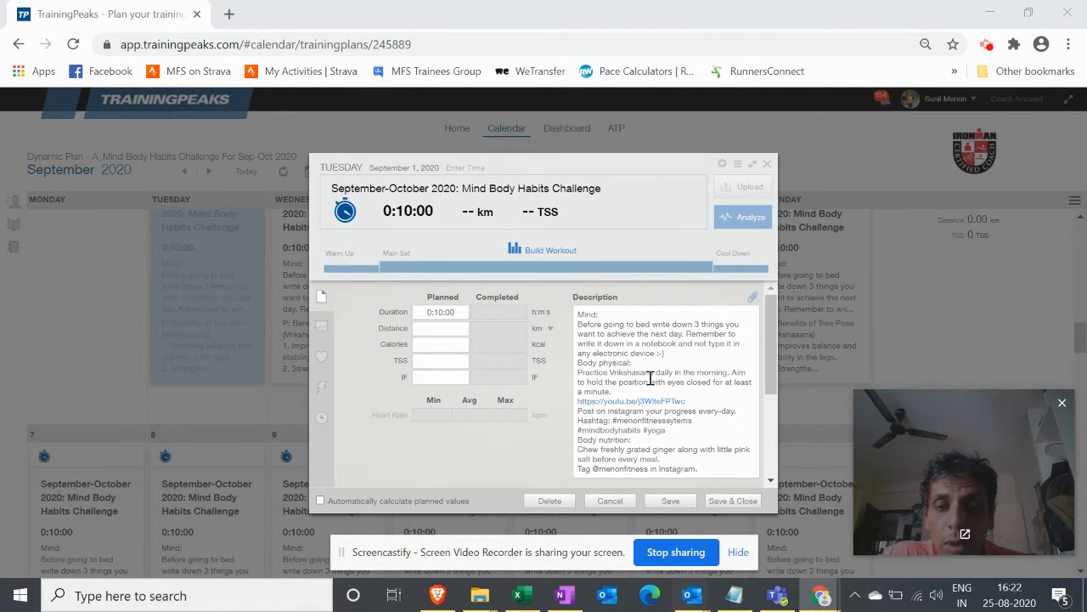
pyautogui.scroll(-3)
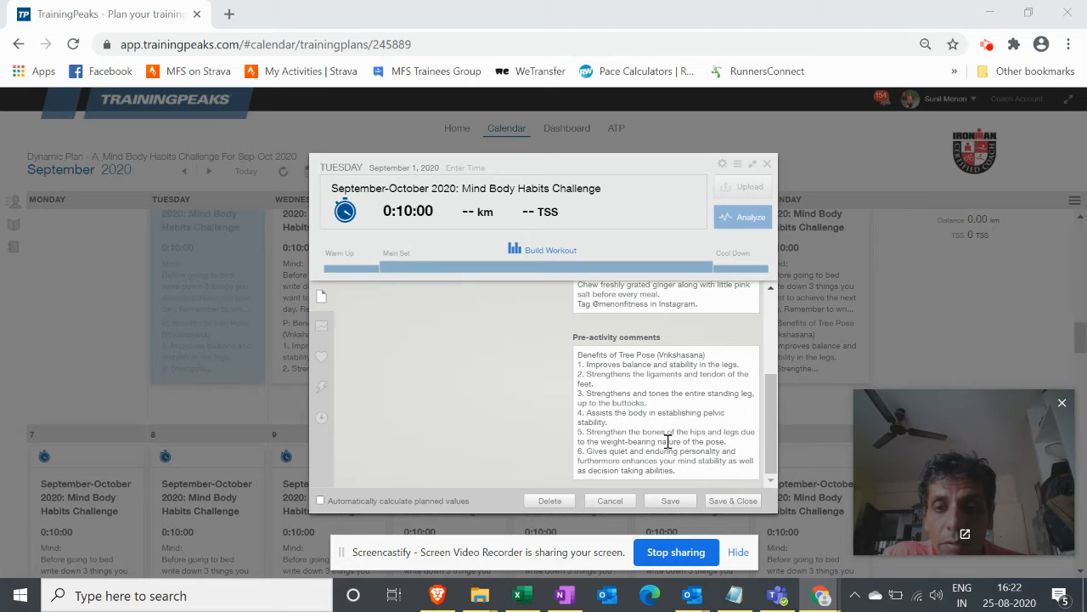